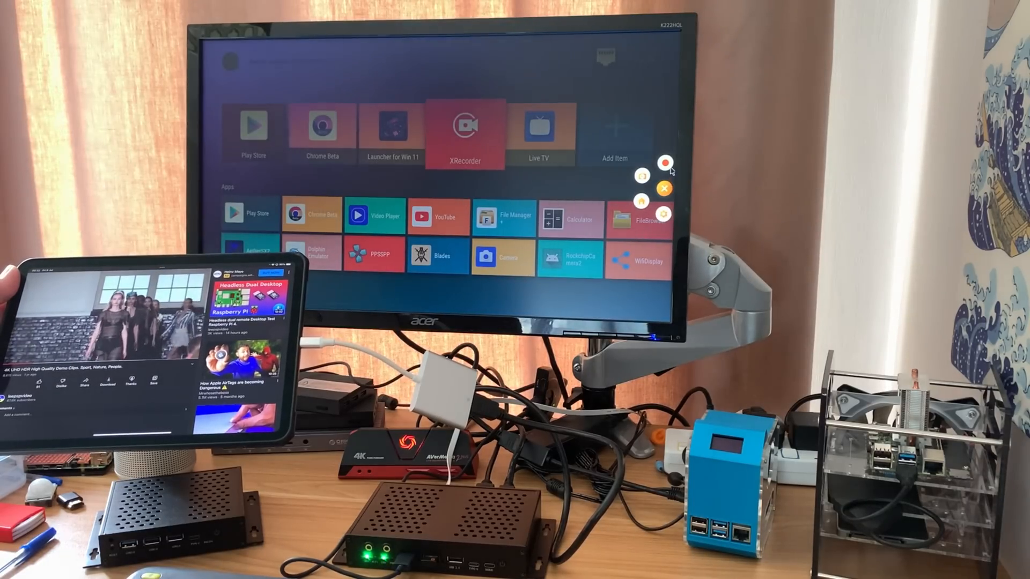
Start a screen recording with Start now, show the HDMI-input feed, and accept the 'Subsequent recording muted' notice.
click(669, 162)
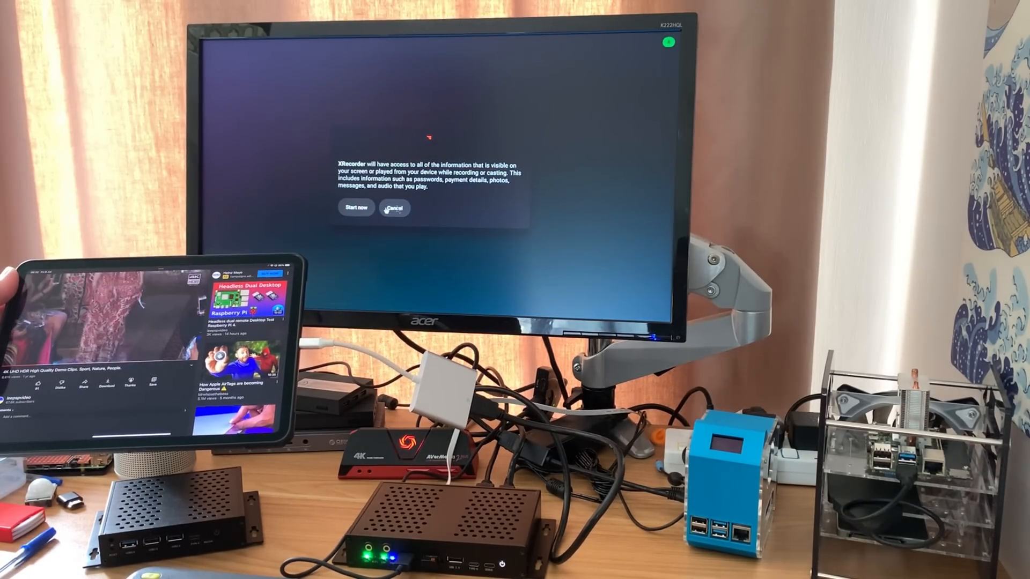
click(394, 209)
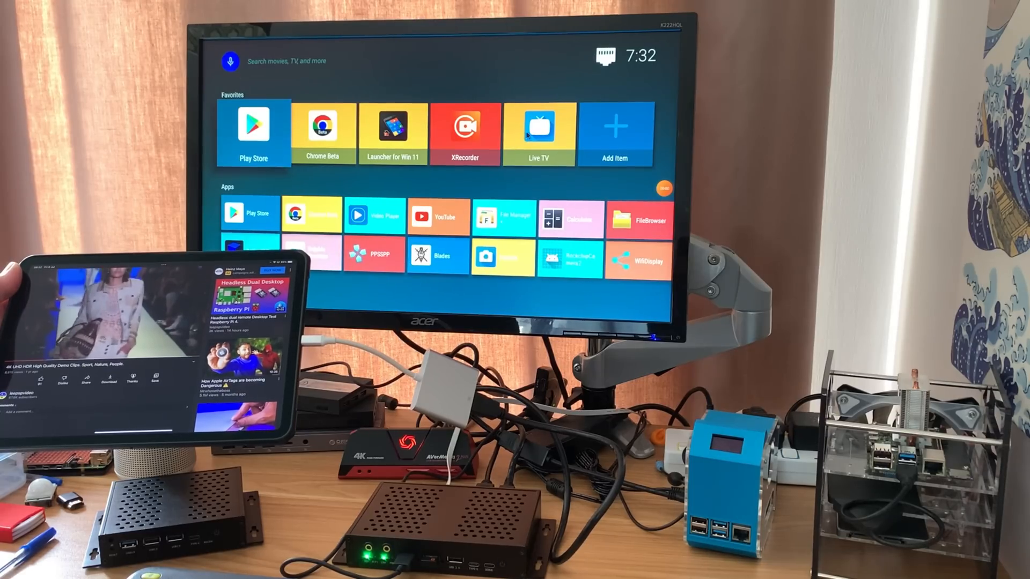
click(539, 125)
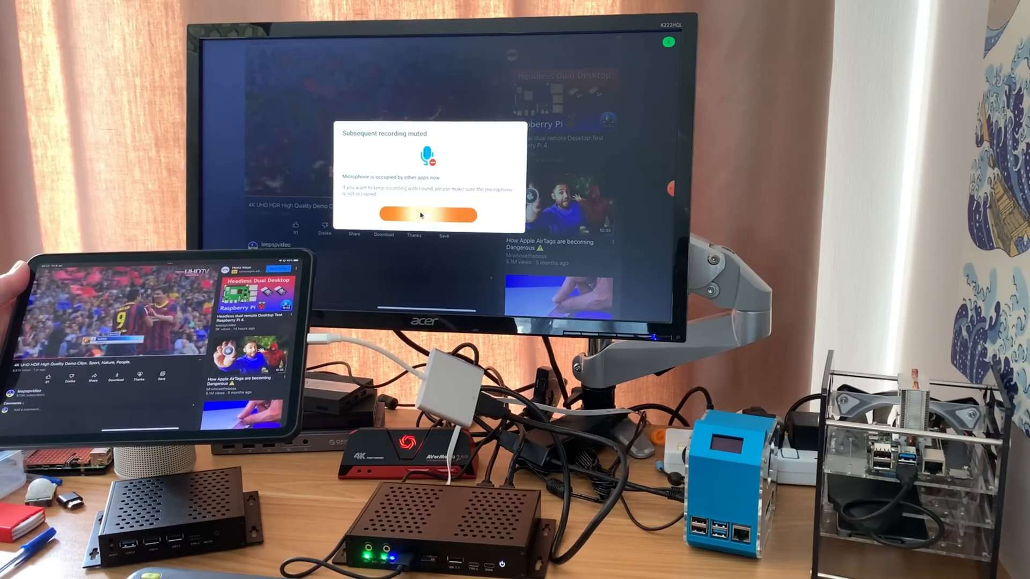
click(428, 214)
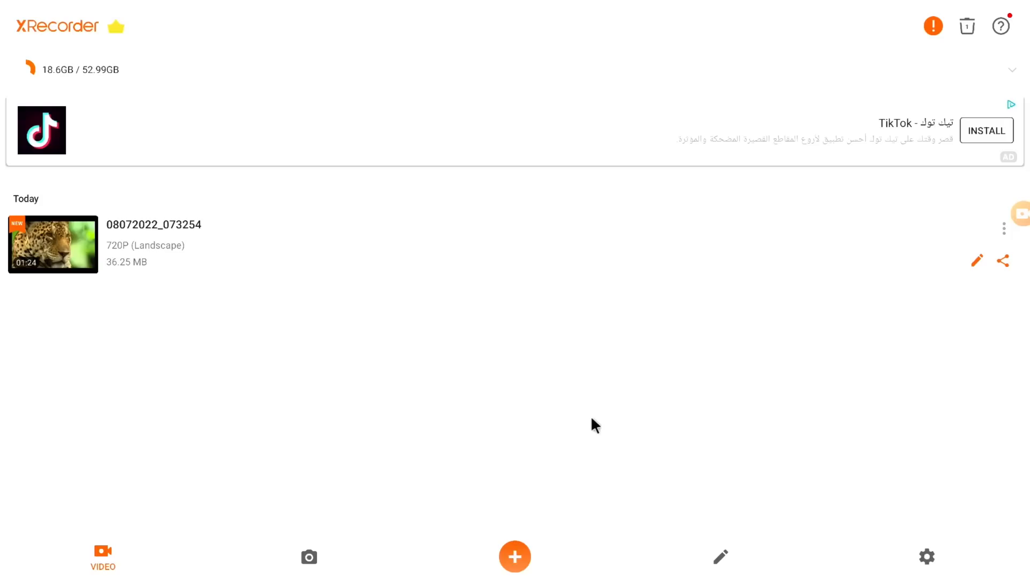
mouse_move(96, 266)
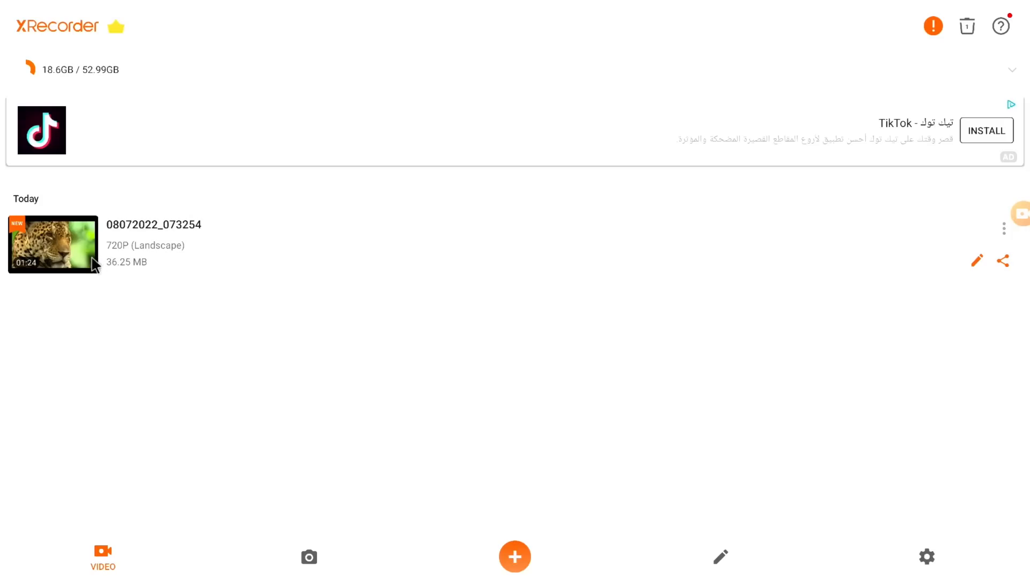
Play the saved 1:24 clip 08072022_073254 from the video list.
click(54, 244)
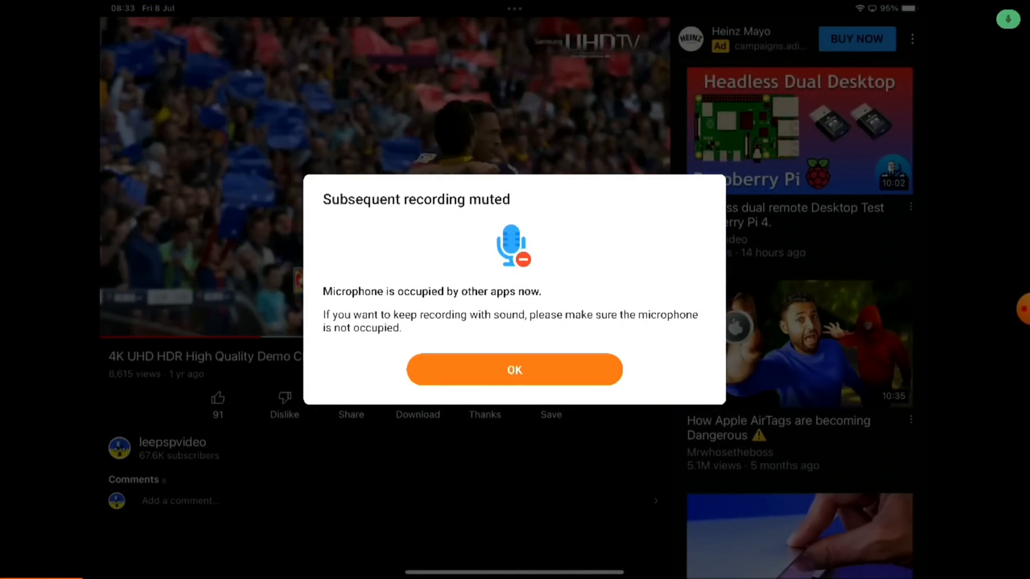
click(514, 369)
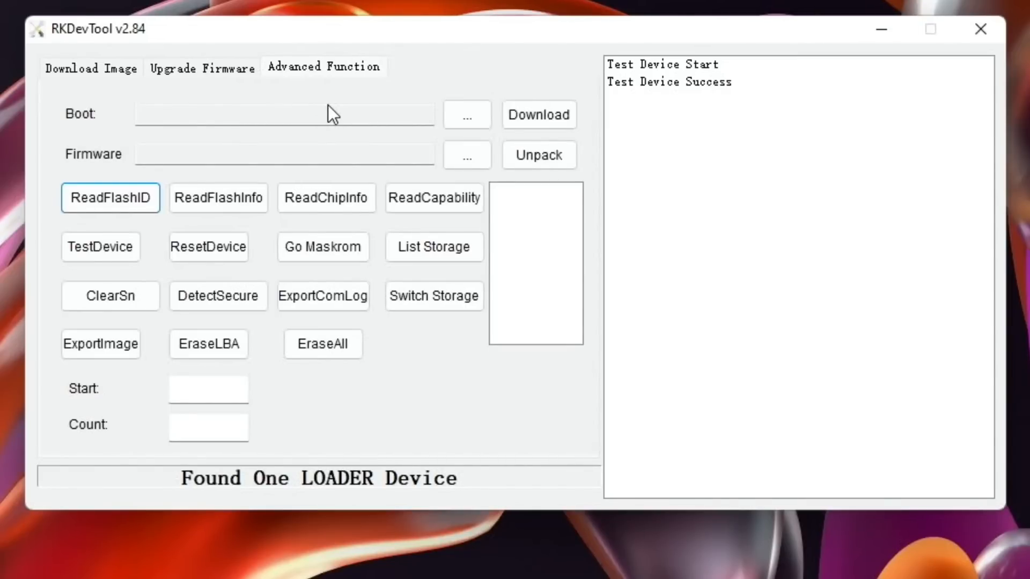
mouse_move(236, 89)
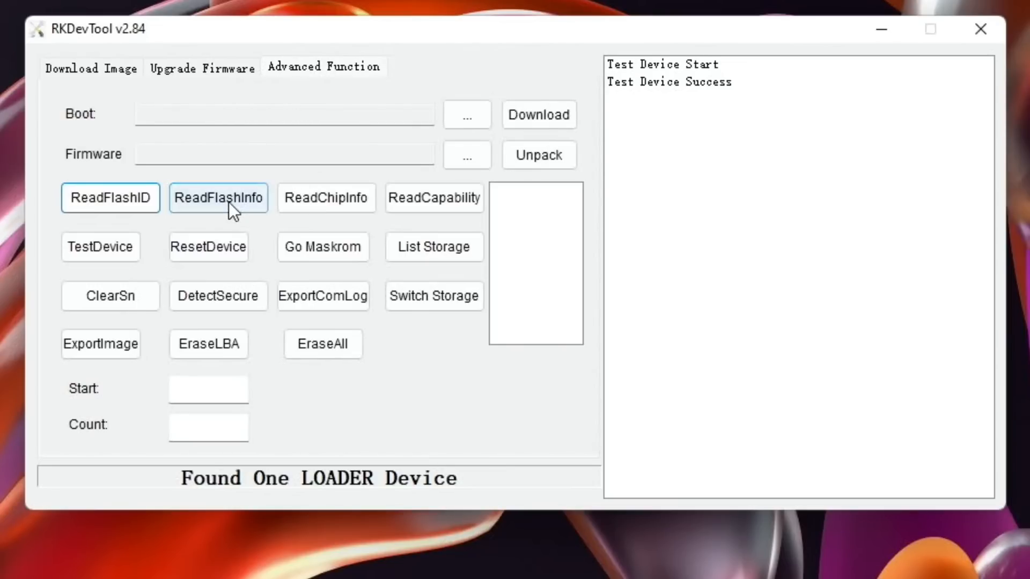
Run ReadFlashInfo on the Advanced Function tab to log the Samsung ~59 GB flash chip details.
click(218, 197)
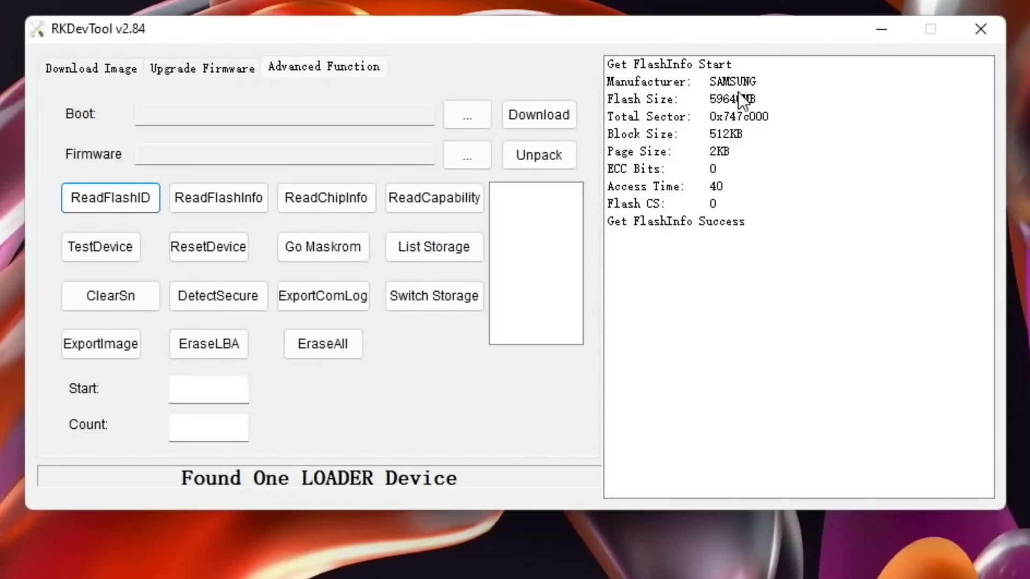
mouse_move(844, 286)
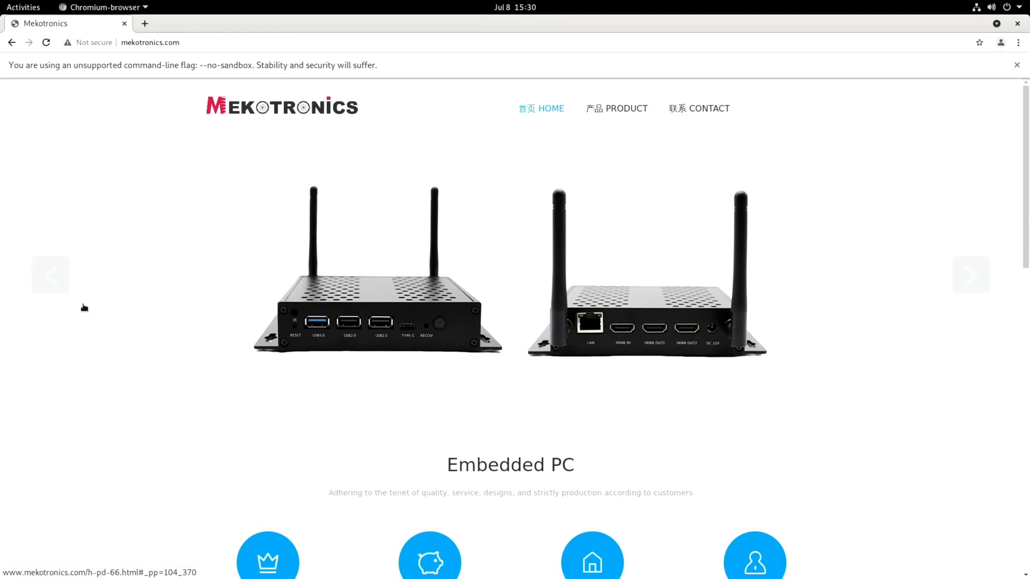
Launch Rhythmbox, then find and launch Firefox ESR from Activities and accept its address-bar tip.
click(22, 8)
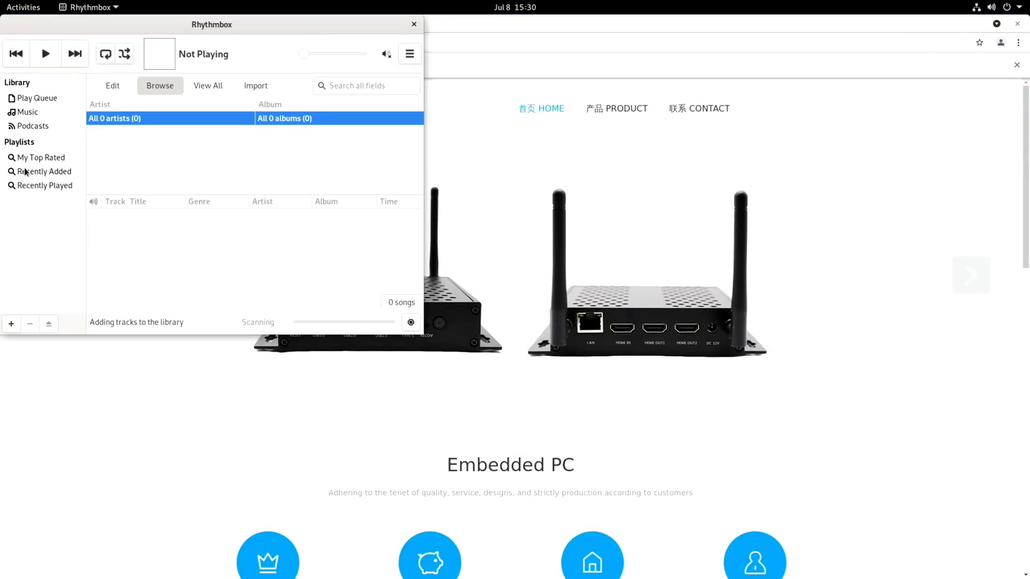
click(23, 7)
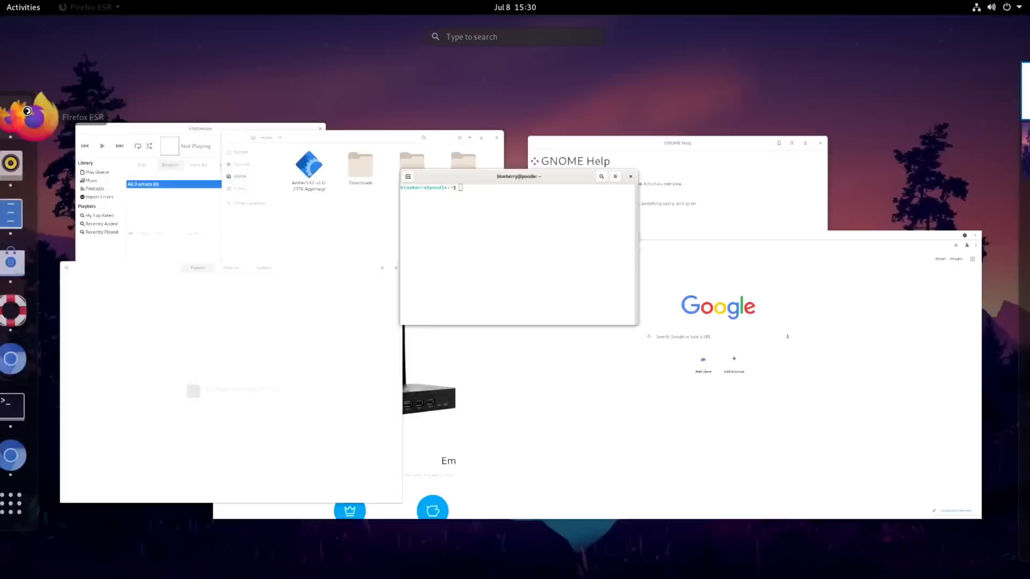
text(s)
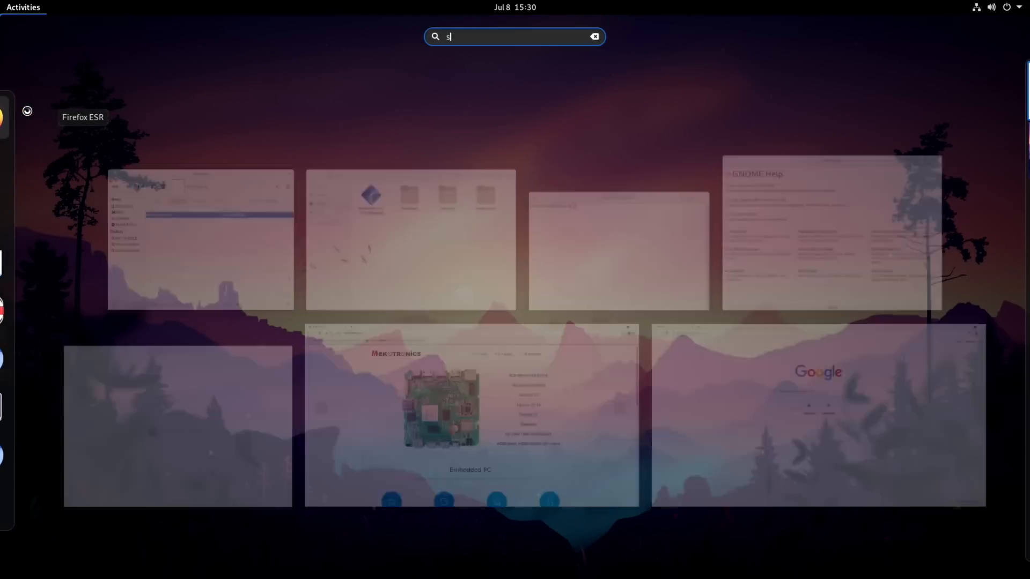
text(yn)
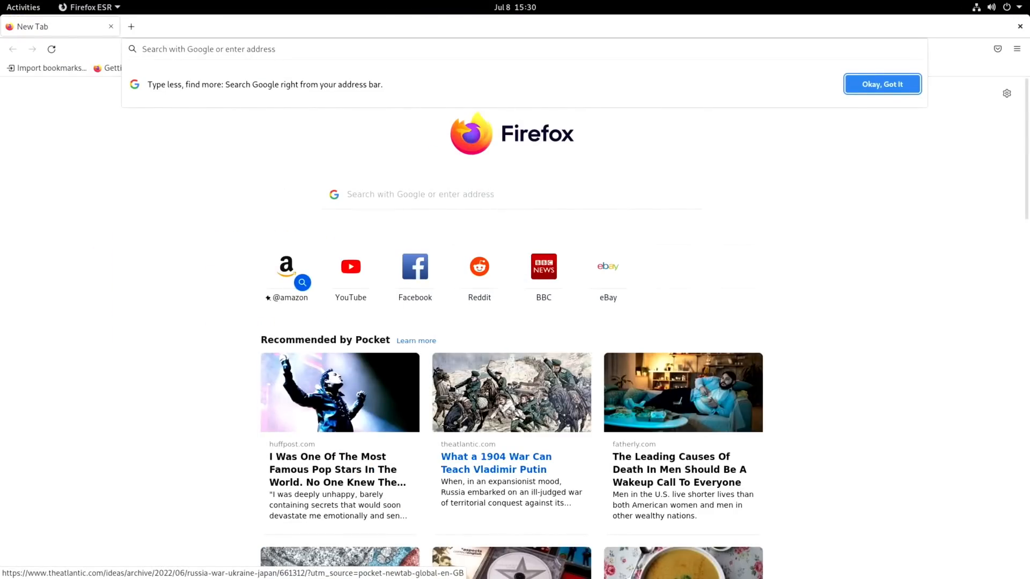
click(23, 7)
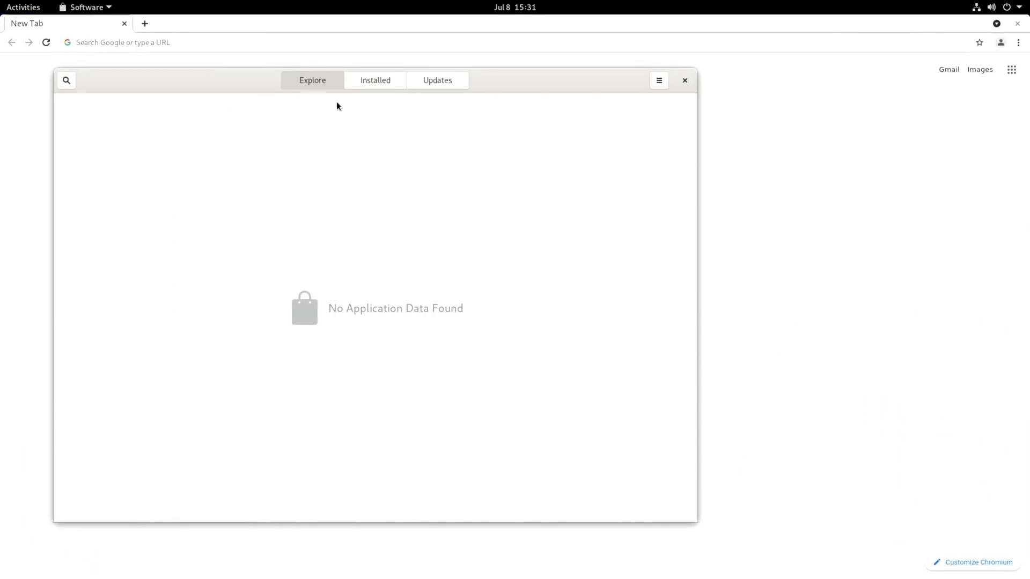
Review the Installed list and Updates (software up to date), then return to Explore.
click(375, 81)
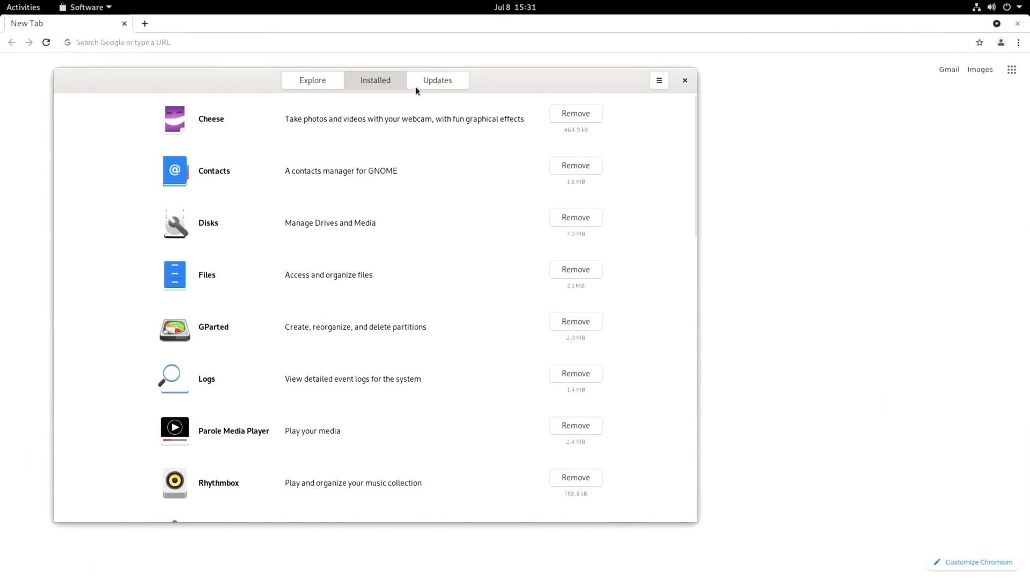
click(436, 80)
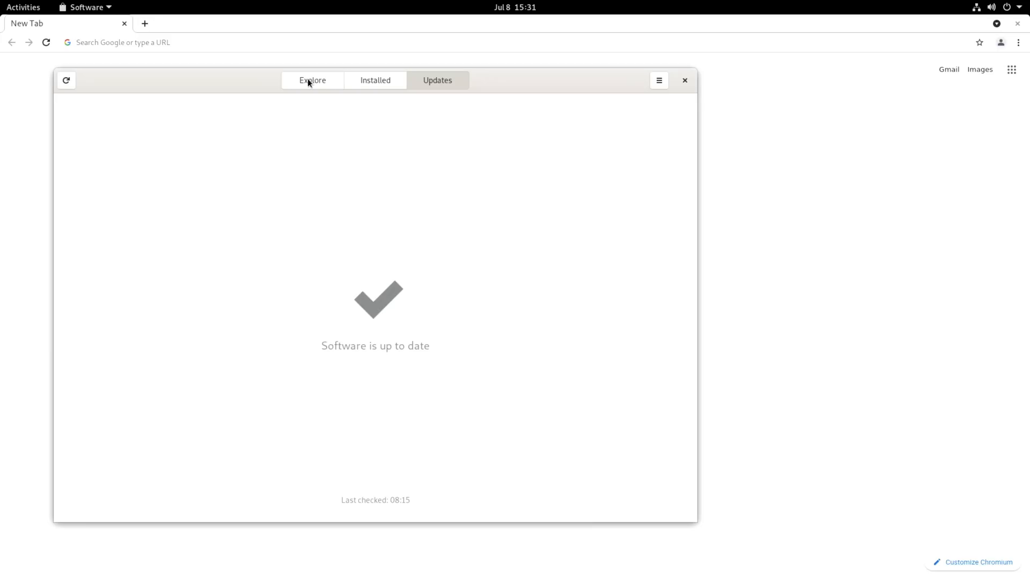
click(312, 81)
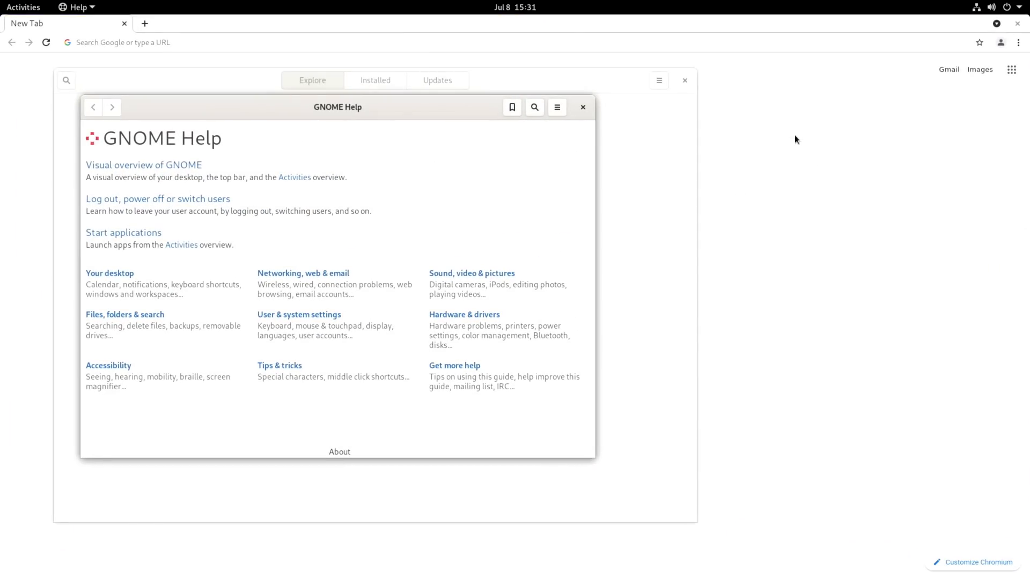
Open GNOME Help, then use the Activities overview to move to the empty second workspace.
click(22, 7)
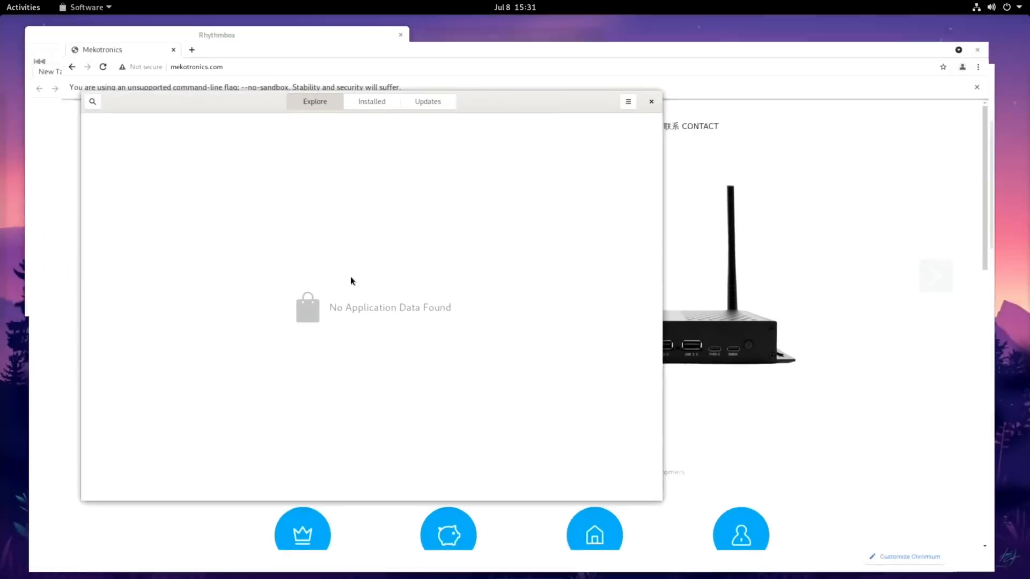
click(23, 8)
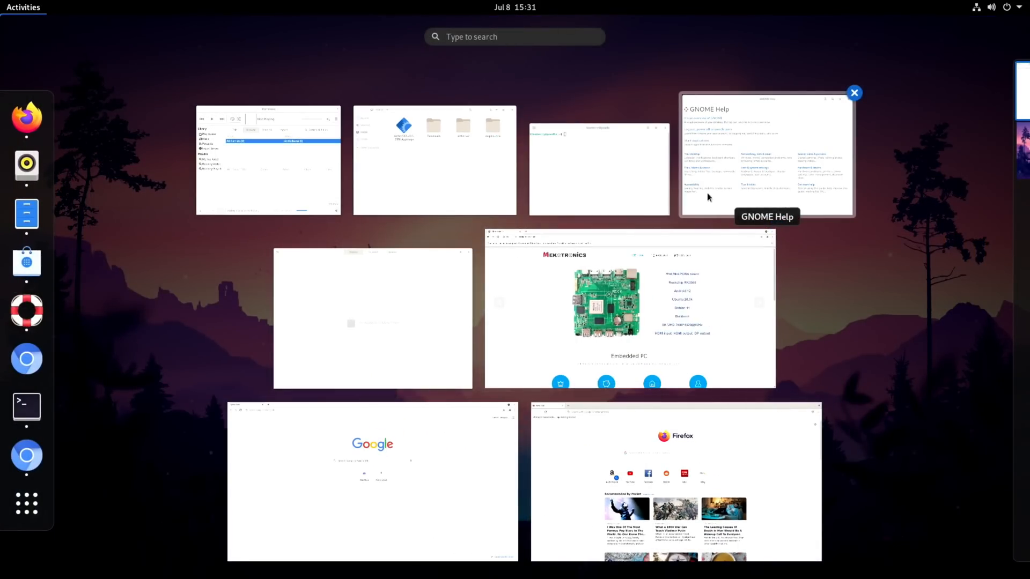
click(975, 150)
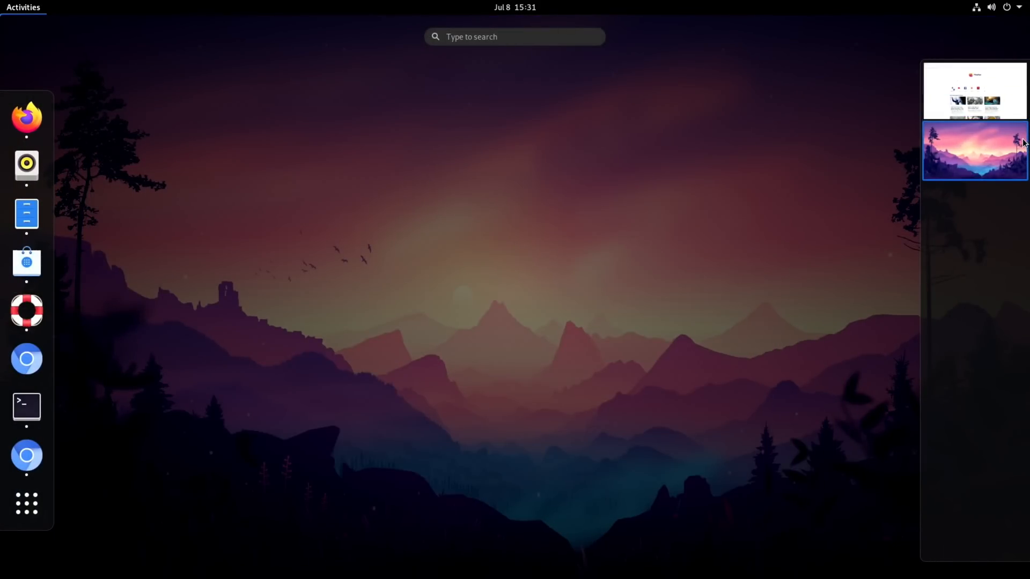